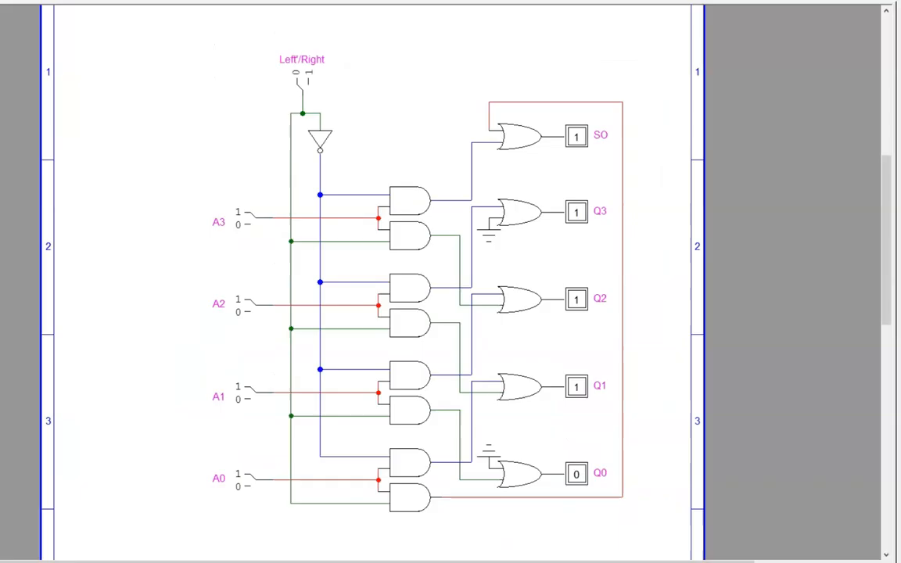
{"action": "mouse_move", "coordinate": [201, 70]}
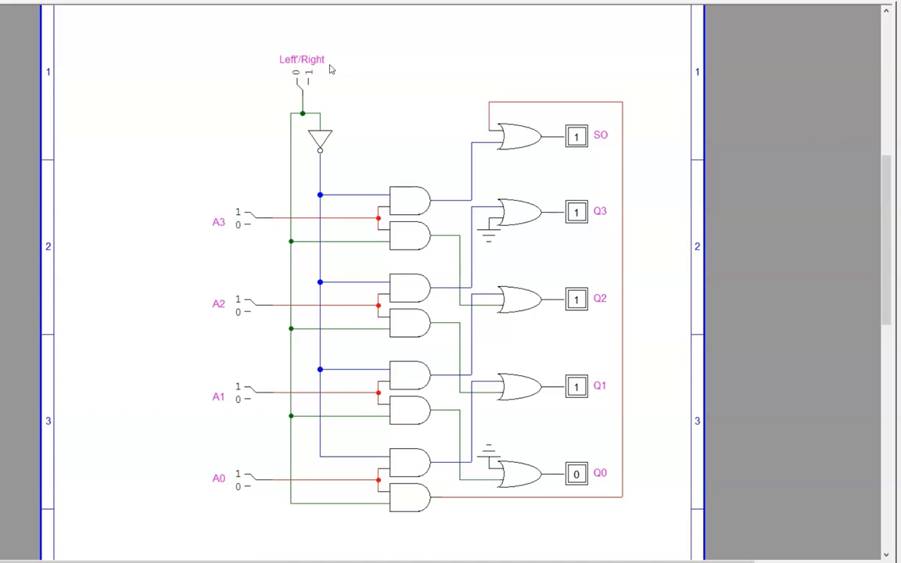
Step: Switch A3 and A2 to 0 with Left'/Right at 0, so probes read Q=0110, SO=0
{"action": "left_click", "coordinate": [249, 221]}
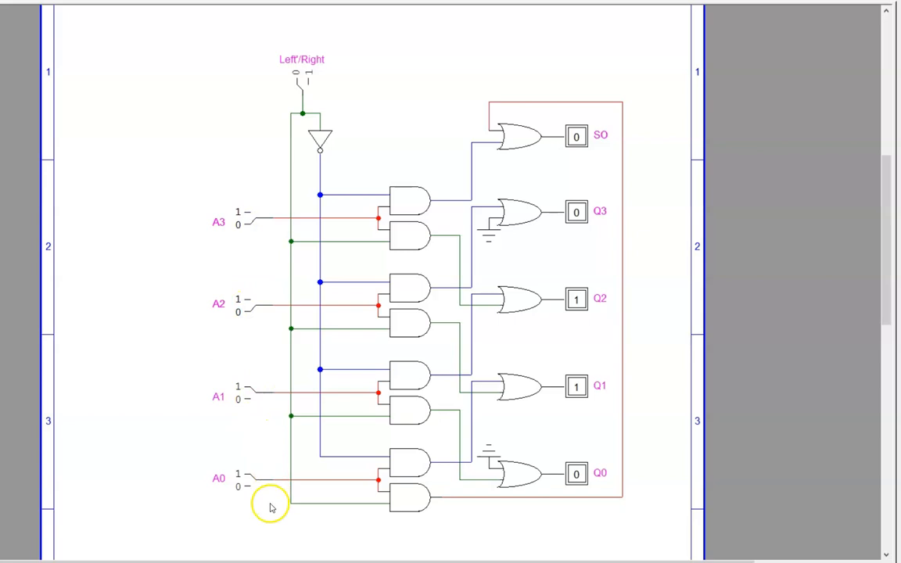
{"action": "mouse_move", "coordinate": [278, 473]}
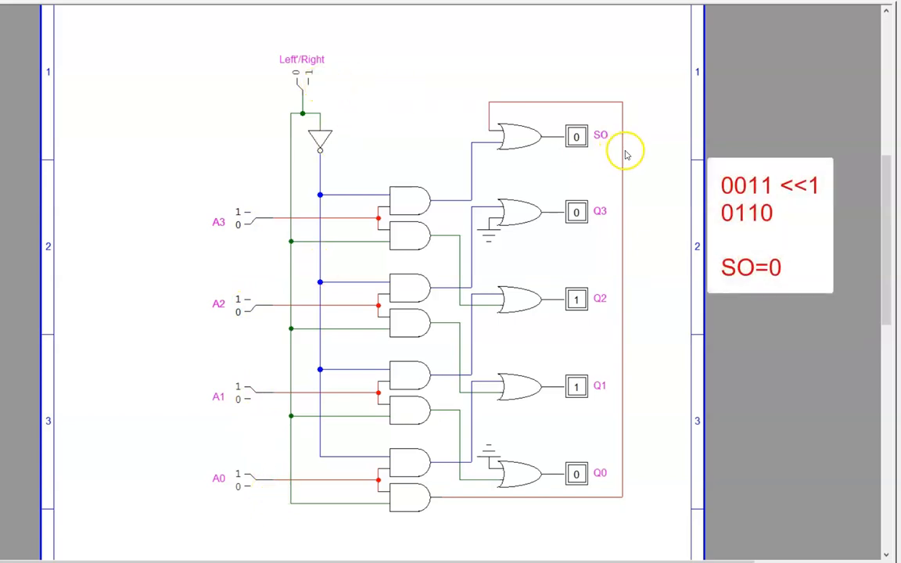
{"action": "mouse_move", "coordinate": [655, 462]}
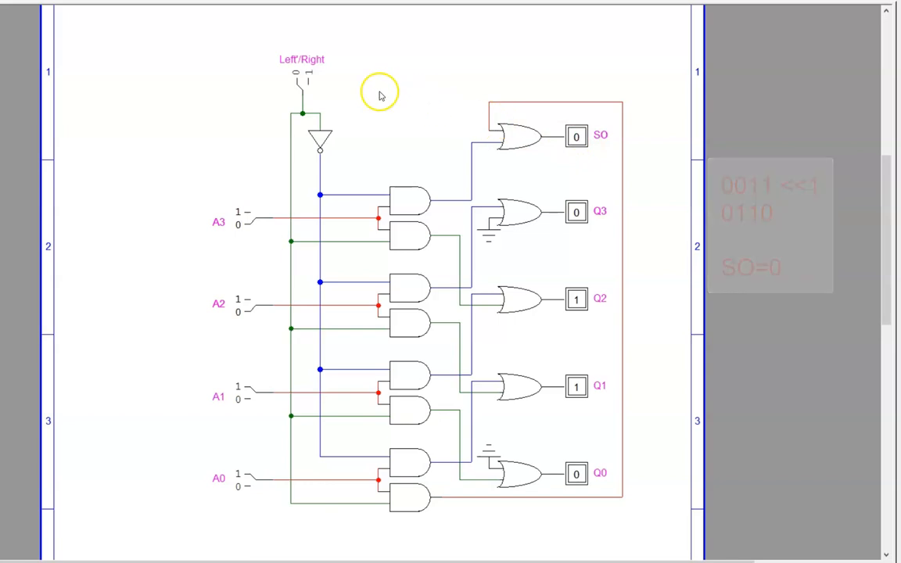
{"action": "left_click", "coordinate": [299, 83]}
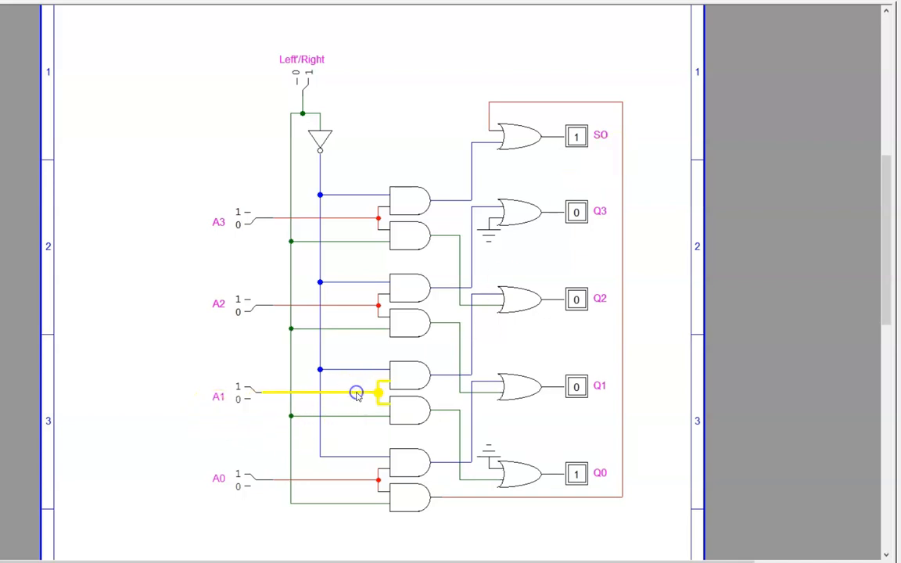
{"action": "mouse_move", "coordinate": [573, 307]}
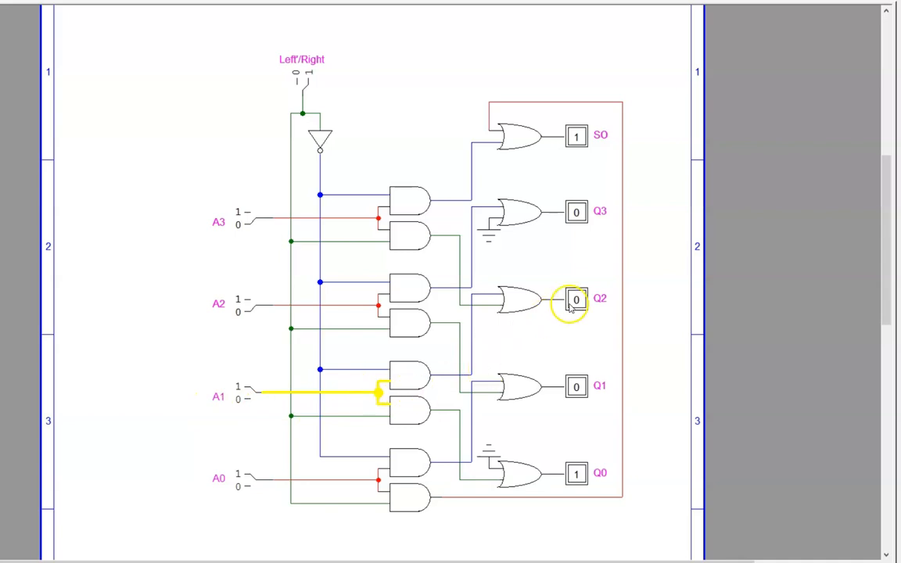
{"action": "mouse_move", "coordinate": [604, 497]}
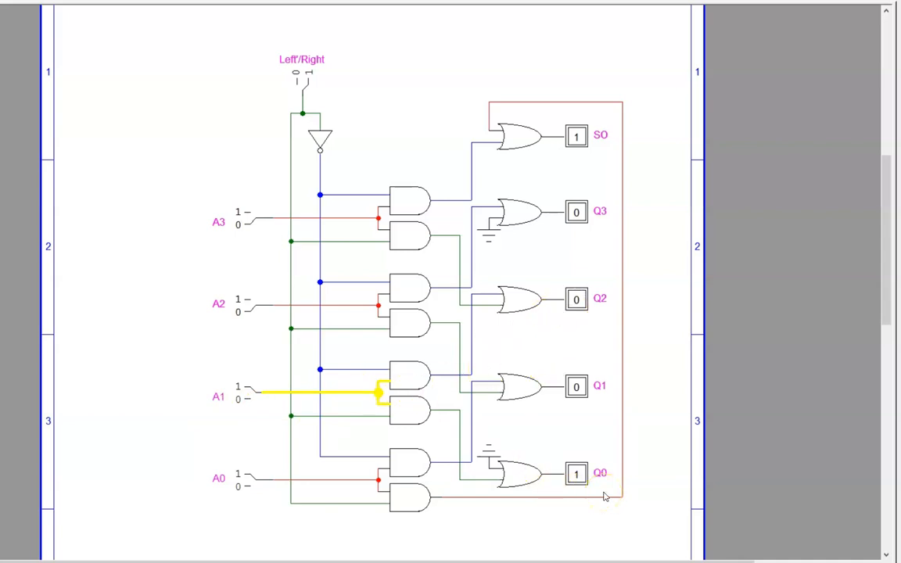
{"action": "mouse_move", "coordinate": [429, 389]}
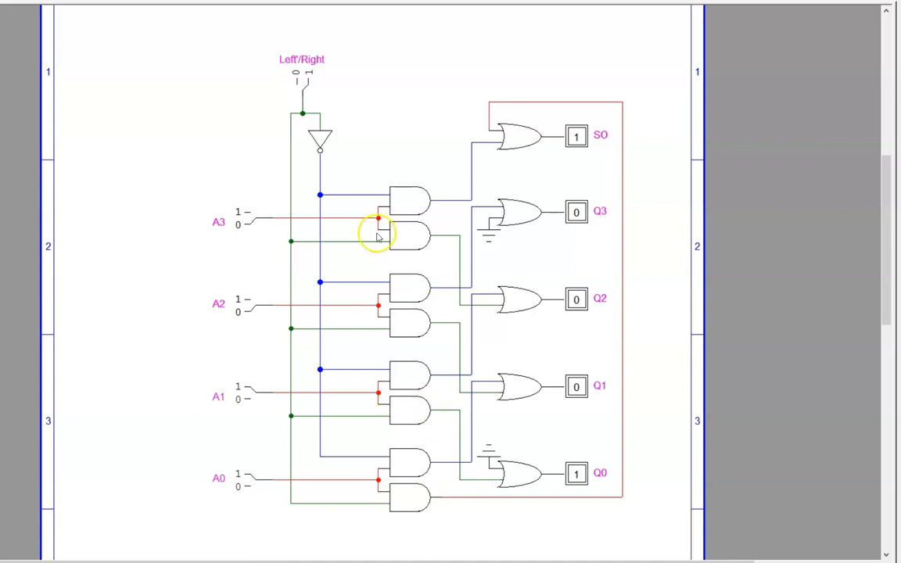
{"action": "mouse_move", "coordinate": [288, 153]}
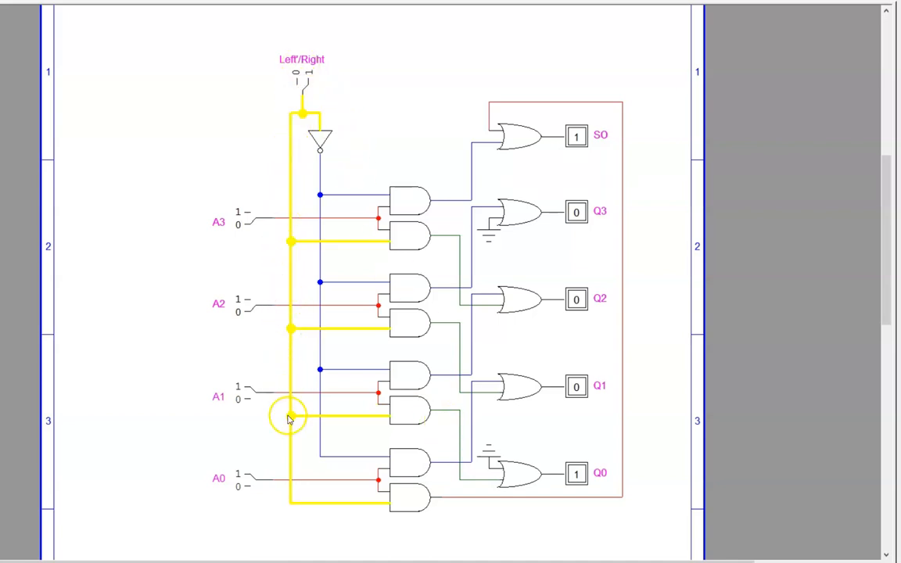
{"action": "mouse_move", "coordinate": [416, 422]}
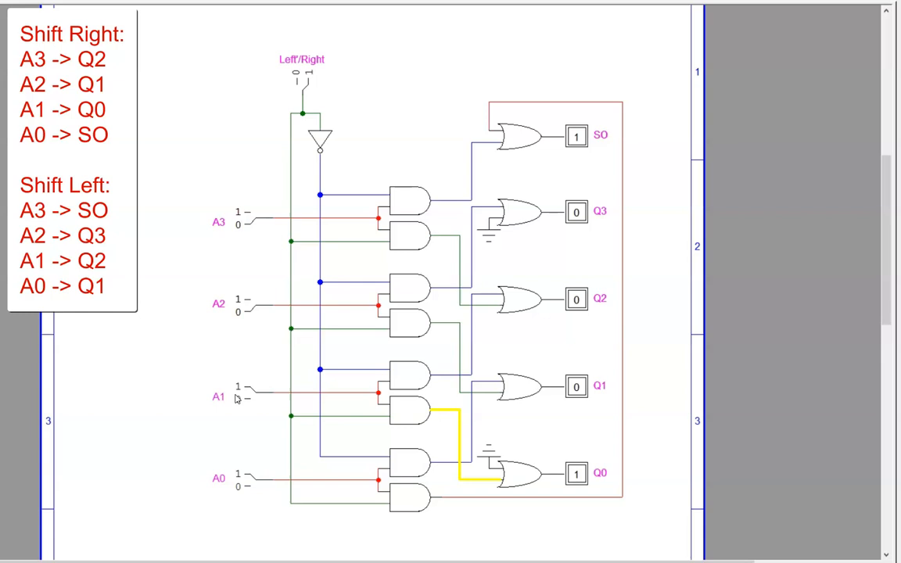
{"action": "left_click", "coordinate": [299, 105]}
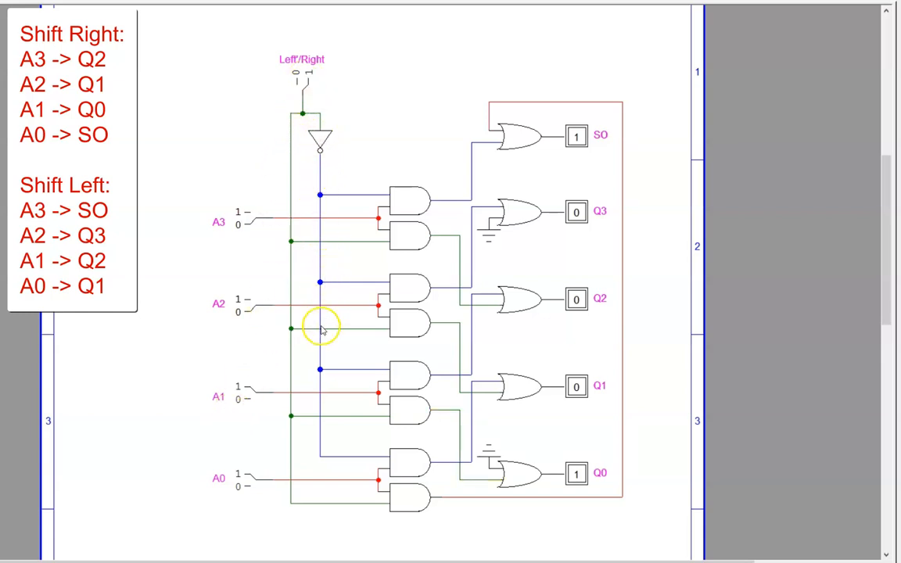
{"action": "mouse_move", "coordinate": [385, 389]}
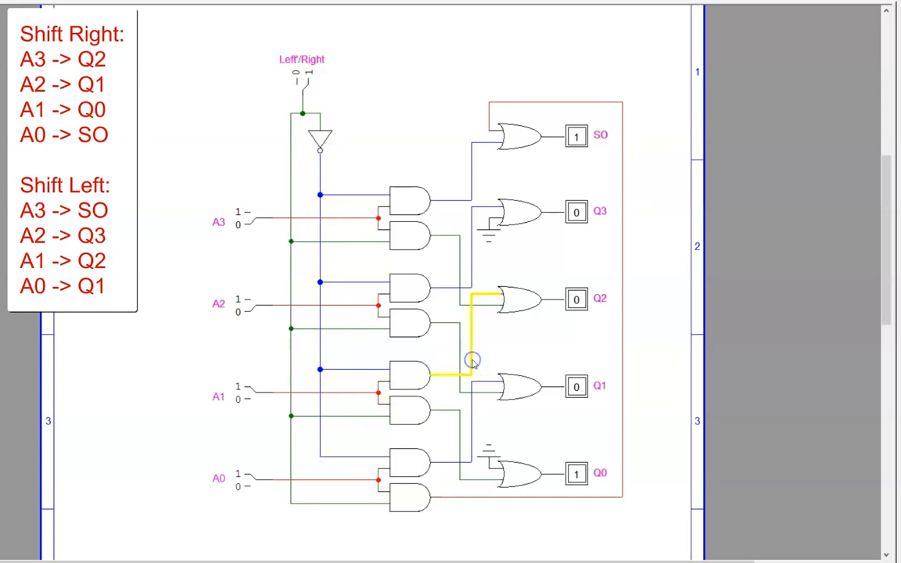
{"action": "mouse_move", "coordinate": [473, 363]}
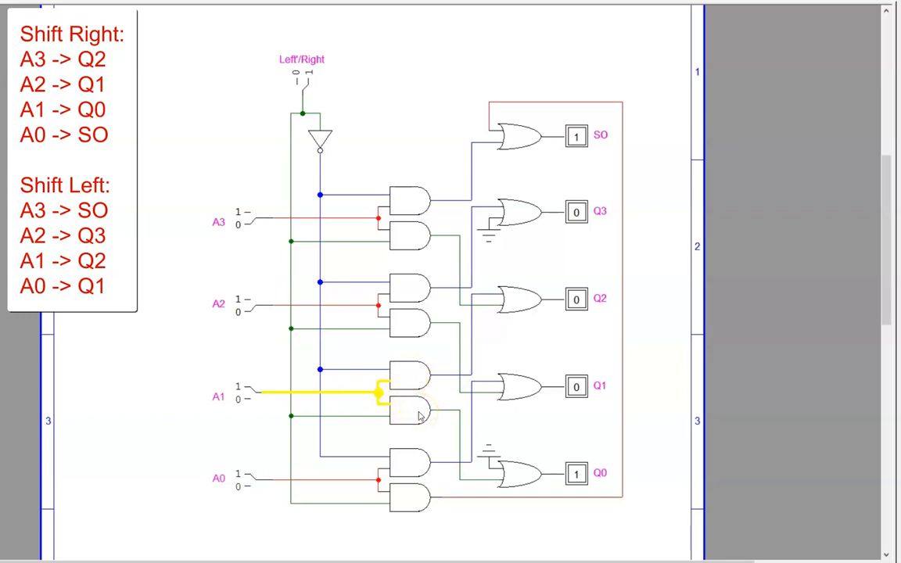
{"action": "mouse_move", "coordinate": [403, 462]}
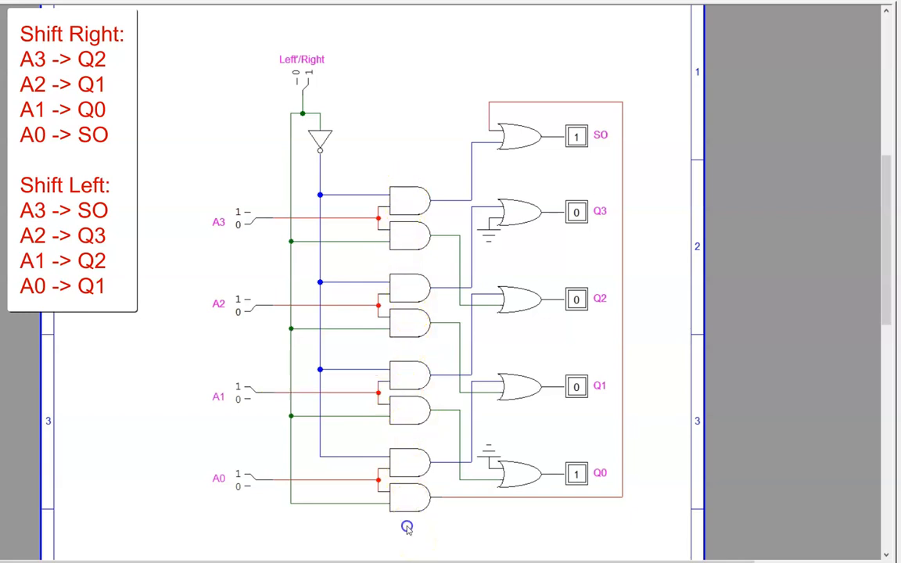
{"action": "mouse_move", "coordinate": [407, 531]}
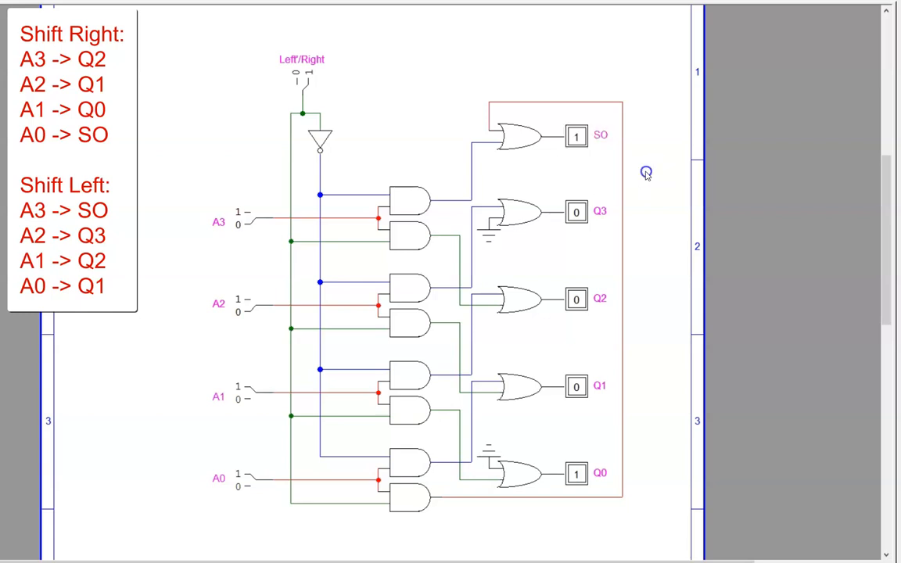
{"action": "mouse_move", "coordinate": [377, 394]}
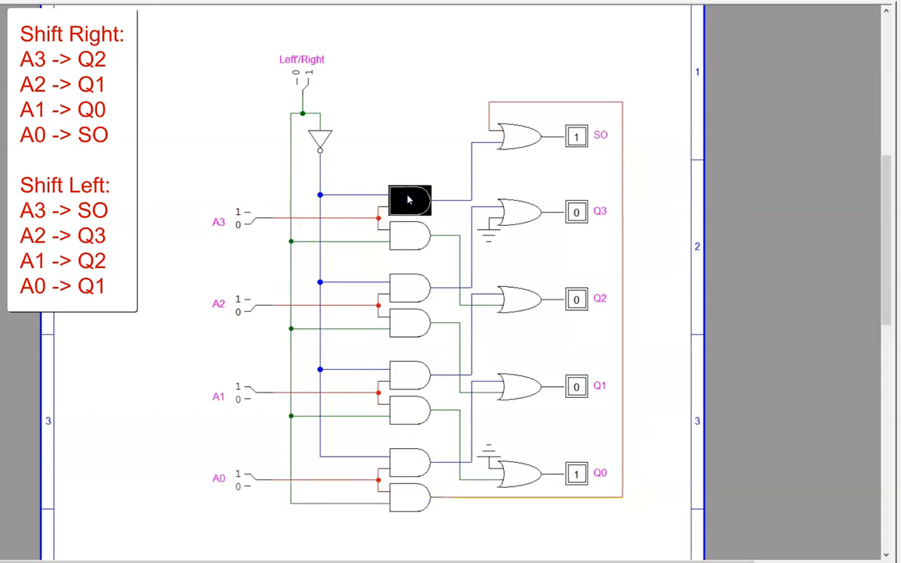
Step: Flip the Left'/Right switch to 0 during simulation, restoring Q3–Q0 at 0110 and SO 0
{"action": "left_click", "coordinate": [299, 80]}
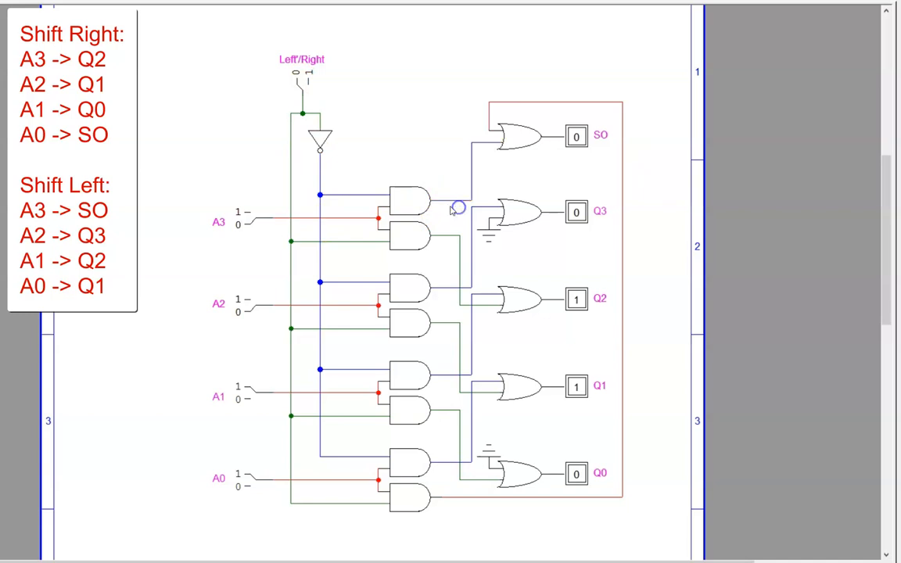
{"action": "mouse_move", "coordinate": [180, 226]}
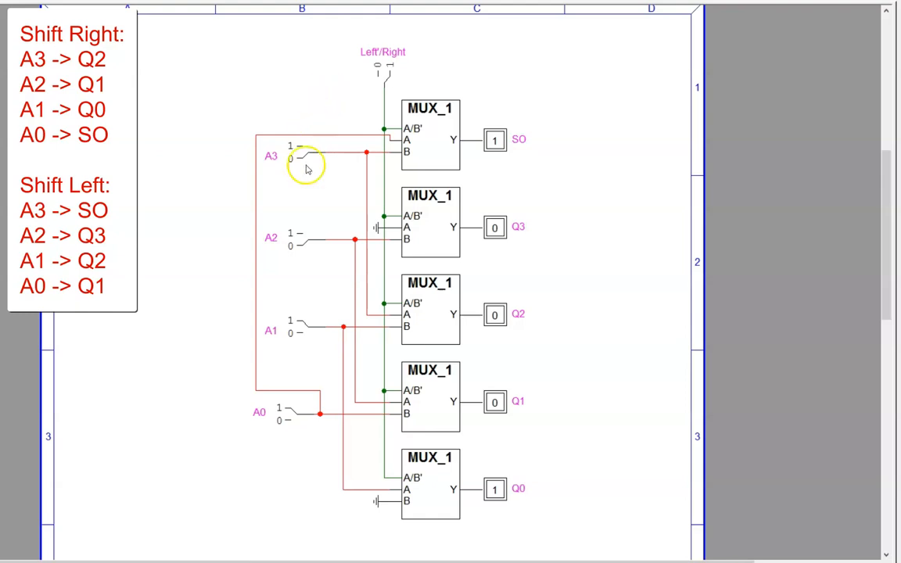
{"action": "mouse_move", "coordinate": [299, 453]}
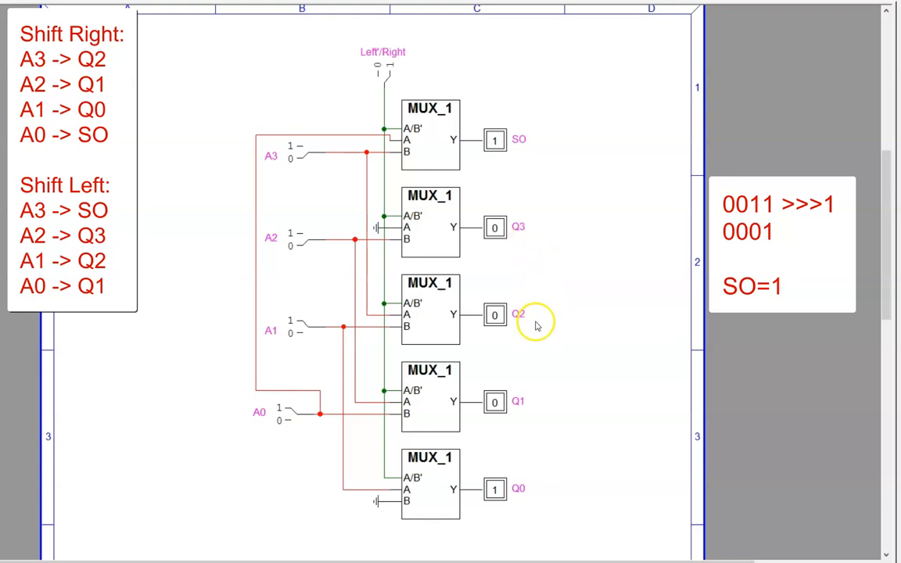
{"action": "mouse_move", "coordinate": [522, 155]}
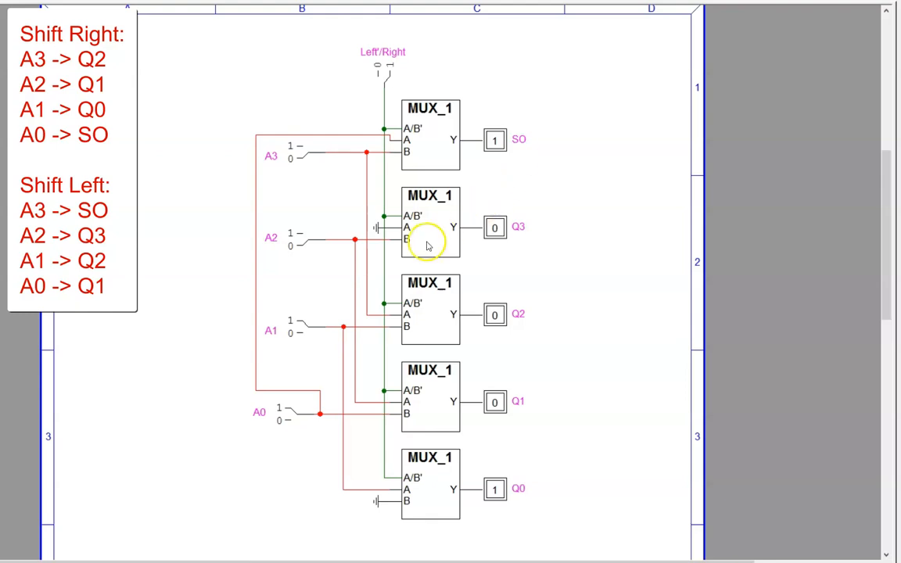
{"action": "left_click", "coordinate": [425, 227]}
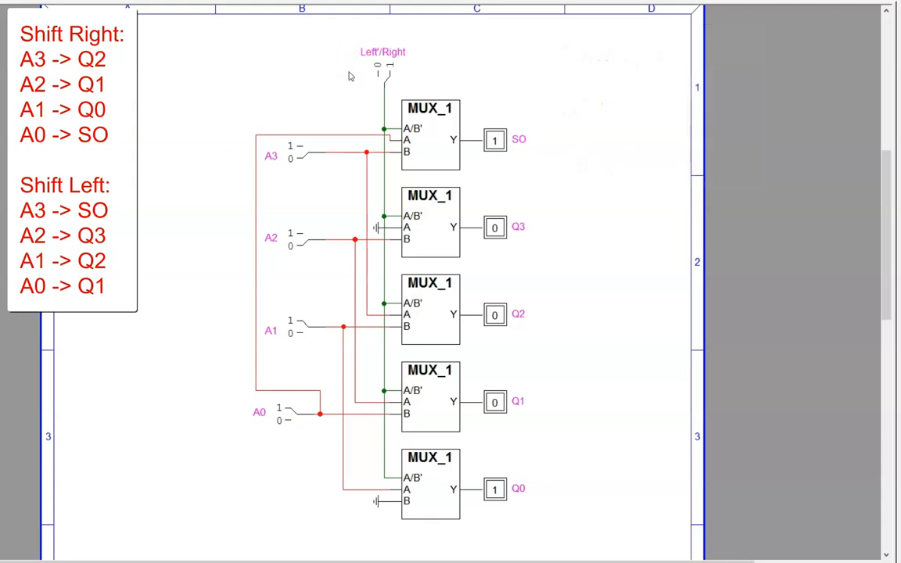
{"action": "mouse_move", "coordinate": [348, 81]}
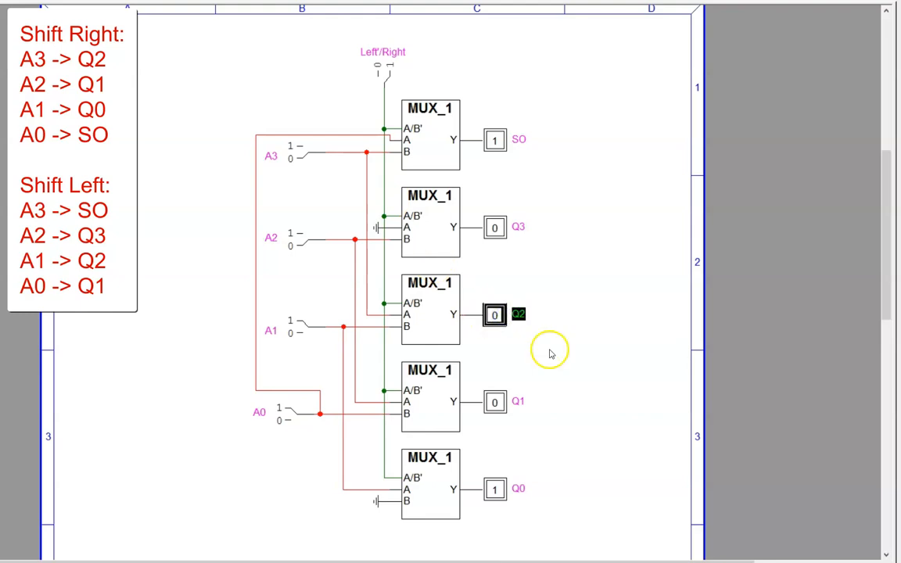
{"action": "left_click", "coordinate": [430, 313]}
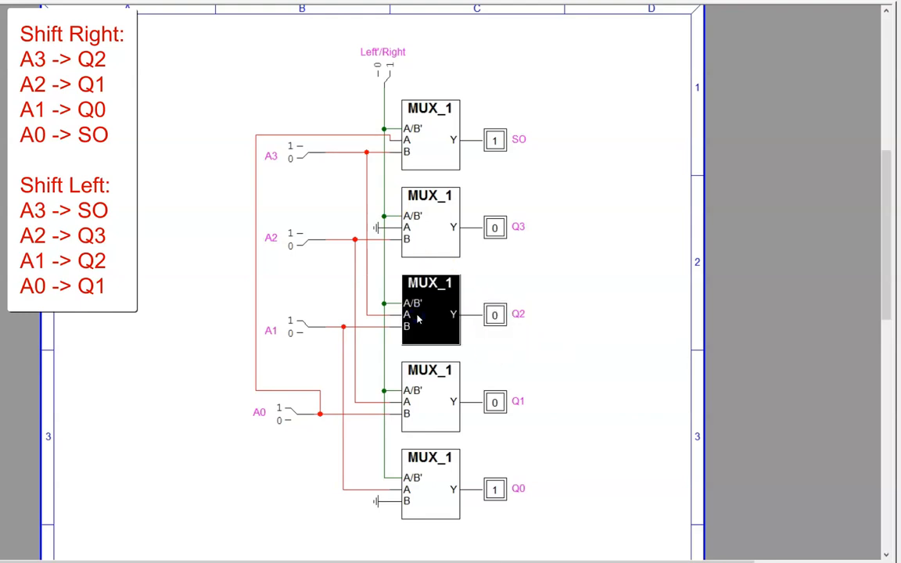
{"action": "left_click", "coordinate": [383, 74]}
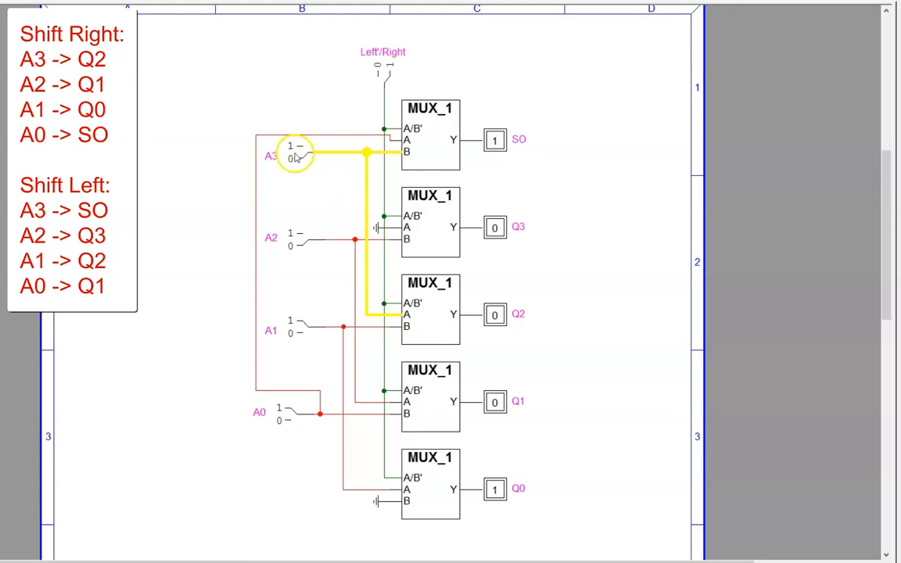
{"action": "mouse_move", "coordinate": [517, 331]}
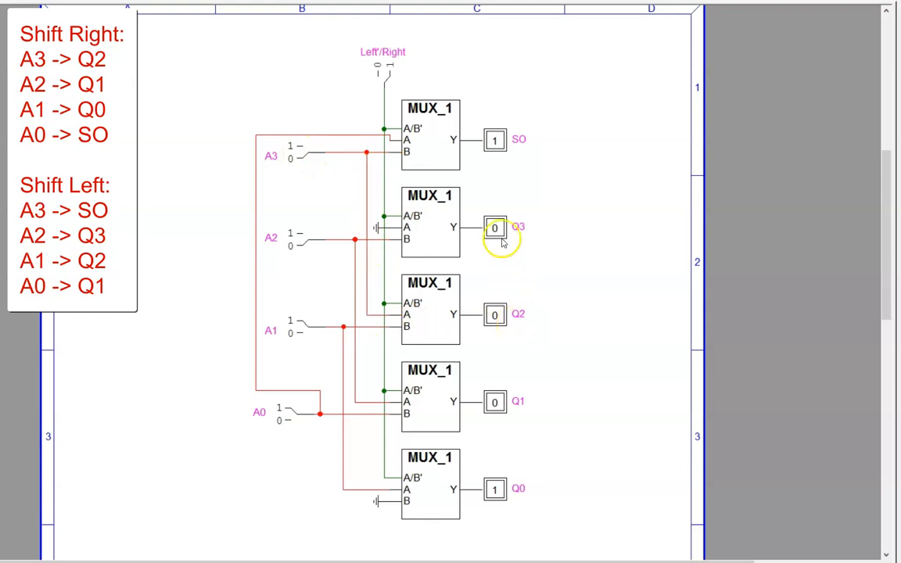
{"action": "left_click", "coordinate": [380, 72]}
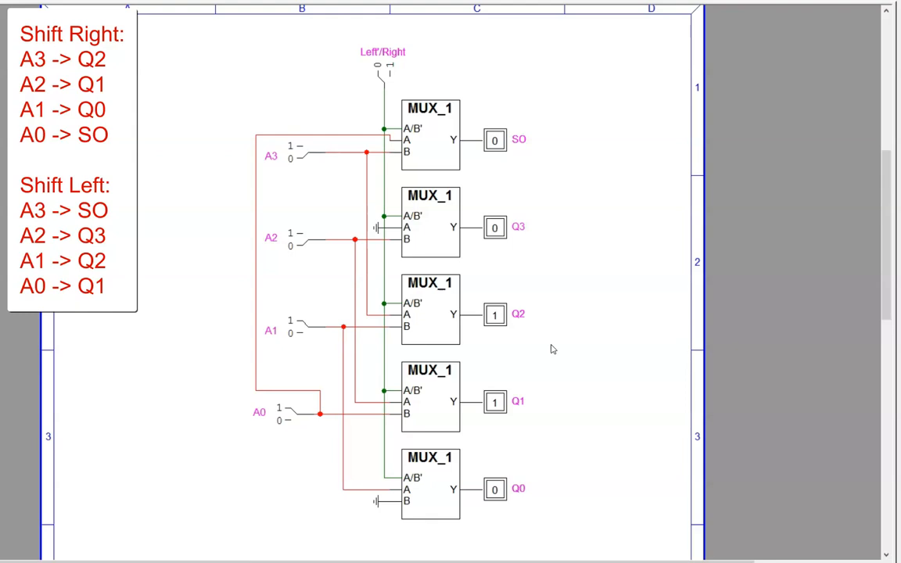
{"action": "mouse_move", "coordinate": [375, 229]}
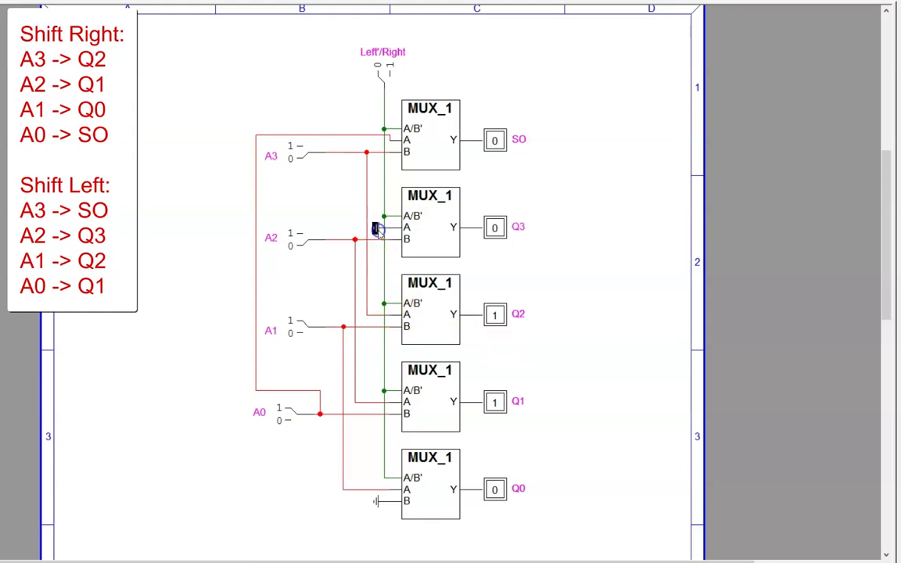
{"action": "mouse_move", "coordinate": [376, 505]}
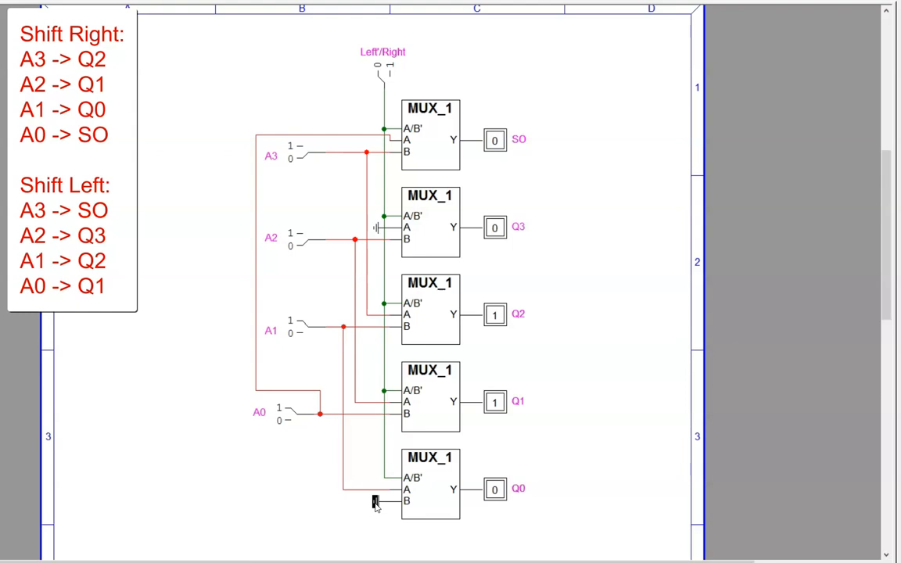
{"action": "mouse_move", "coordinate": [348, 526]}
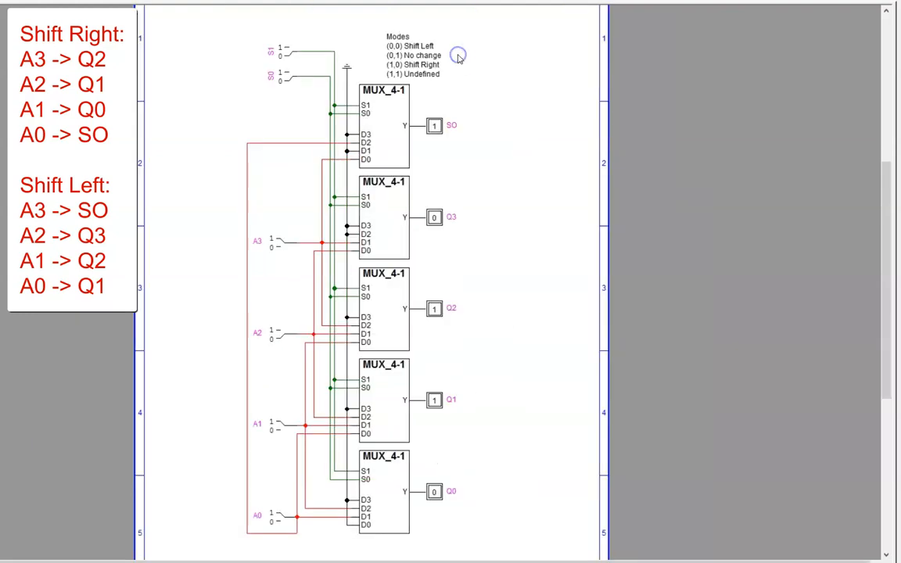
{"action": "mouse_move", "coordinate": [466, 58]}
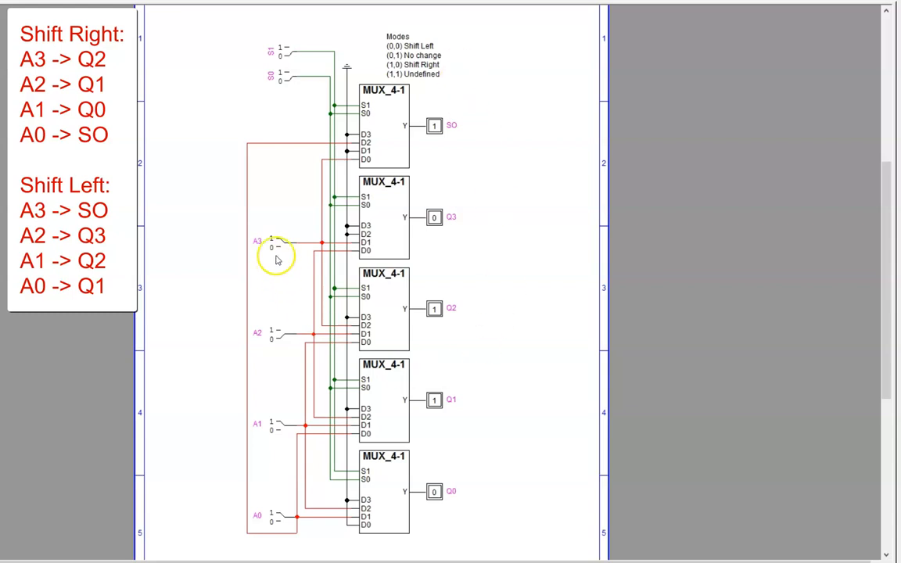
{"action": "mouse_move", "coordinate": [284, 522]}
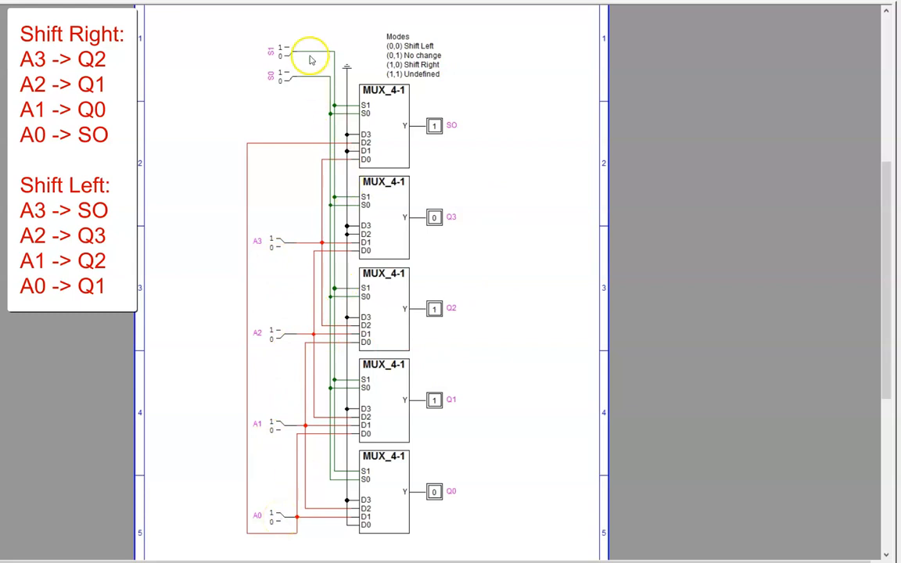
{"action": "mouse_move", "coordinate": [388, 77]}
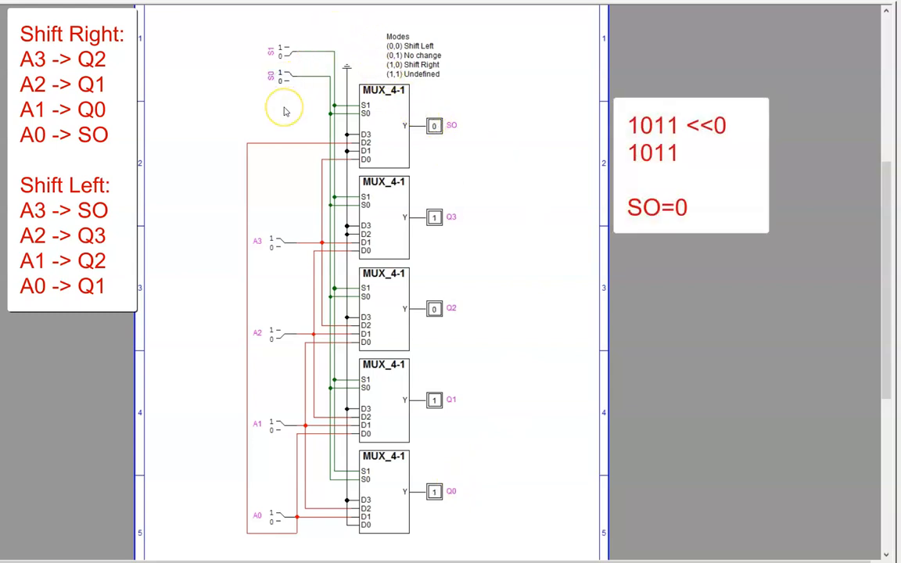
{"action": "mouse_move", "coordinate": [455, 328]}
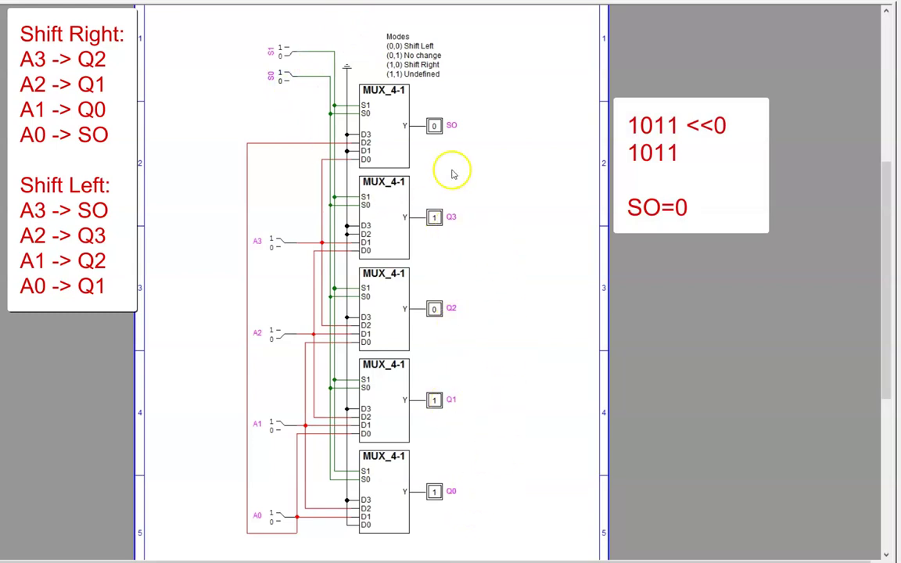
{"action": "mouse_move", "coordinate": [451, 144]}
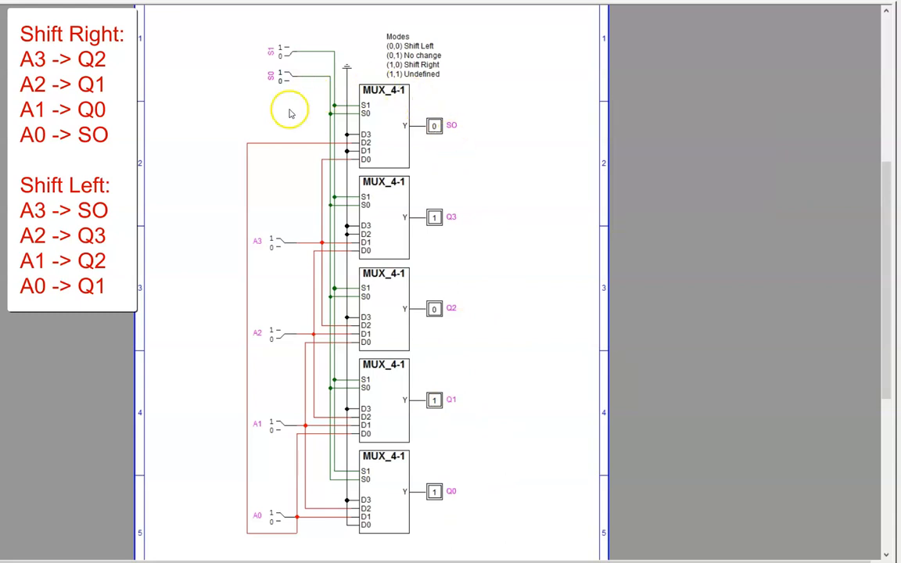
Step: Set select switch S0 for mode (0,1) No change, giving Q3–Q0 1011 and SO 0
{"action": "left_click", "coordinate": [289, 48]}
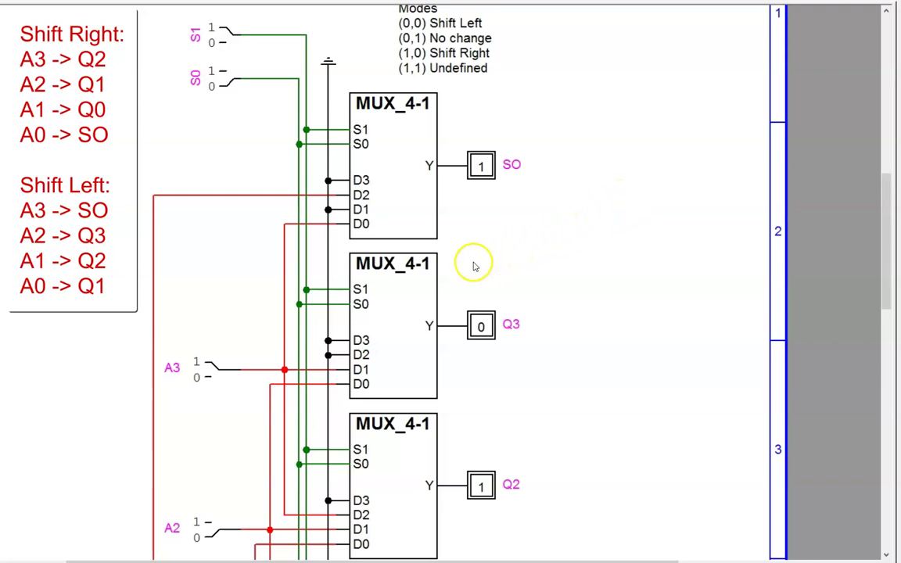
{"action": "mouse_move", "coordinate": [359, 181]}
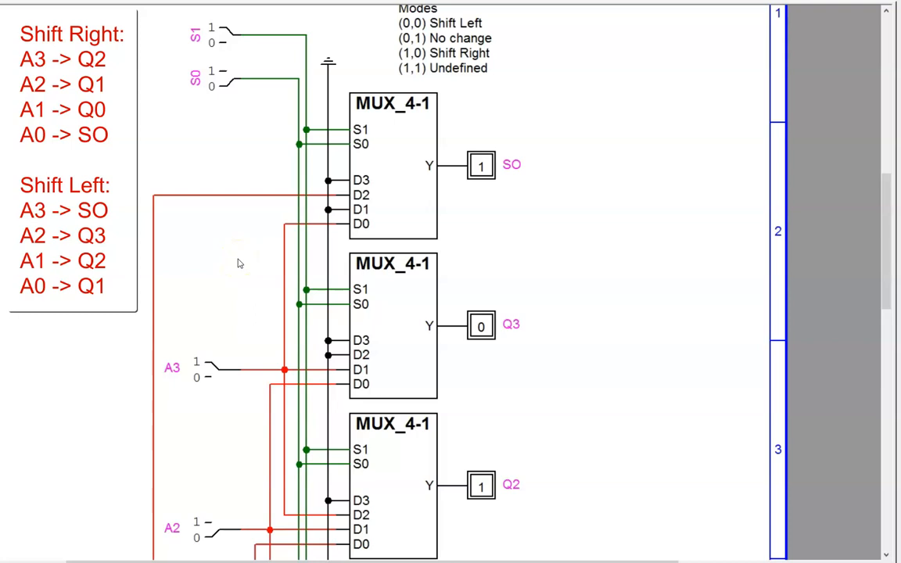
{"action": "left_click", "coordinate": [280, 369]}
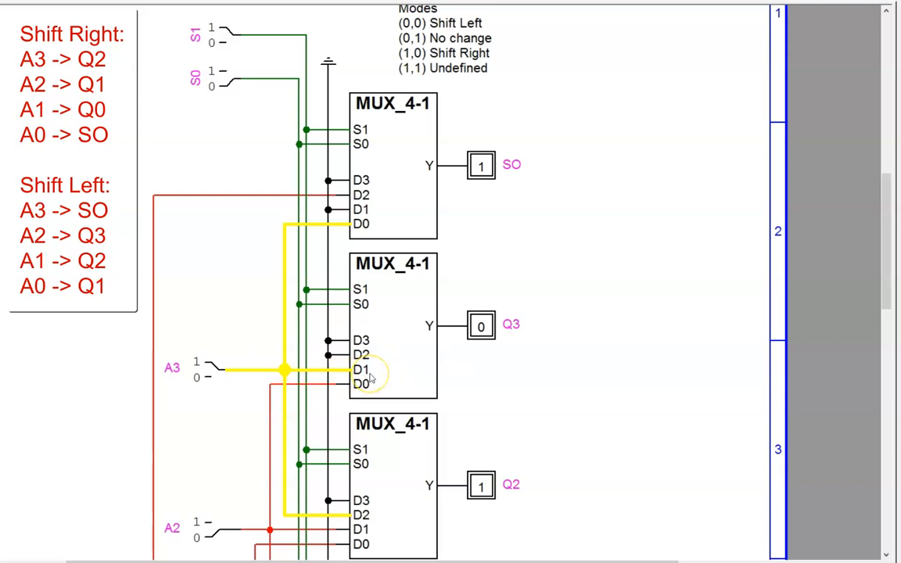
{"action": "mouse_move", "coordinate": [406, 373]}
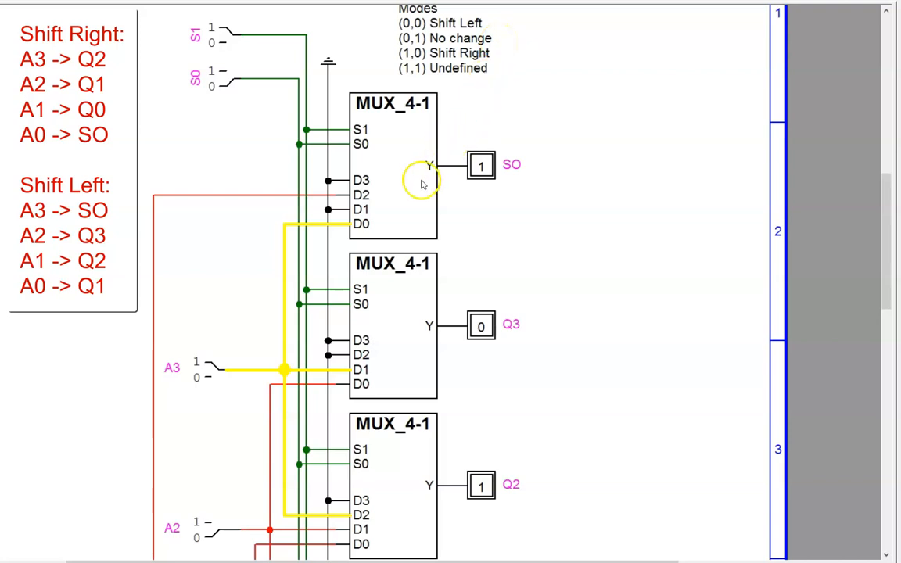
{"action": "mouse_move", "coordinate": [335, 407]}
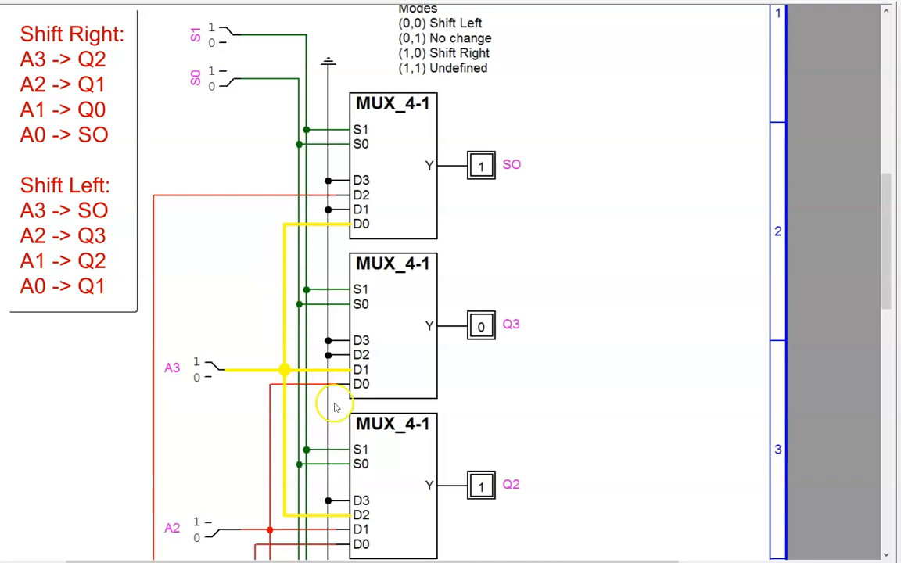
{"action": "mouse_move", "coordinate": [356, 531]}
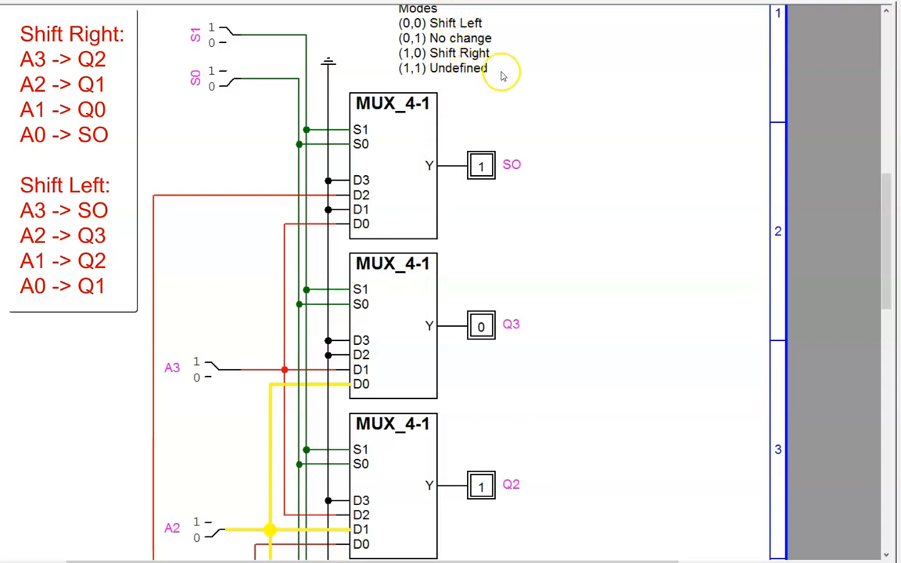
{"action": "mouse_move", "coordinate": [503, 75]}
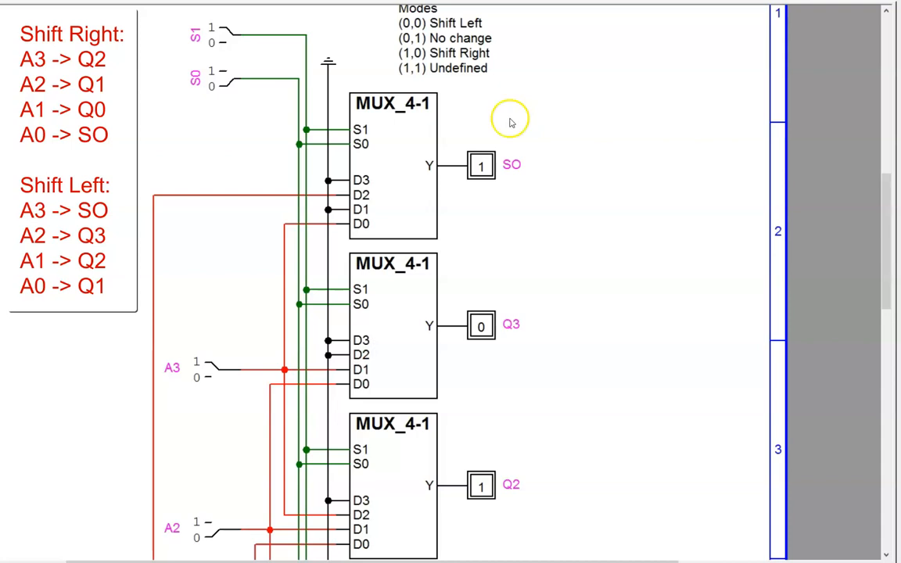
{"action": "left_click", "coordinate": [325, 209]}
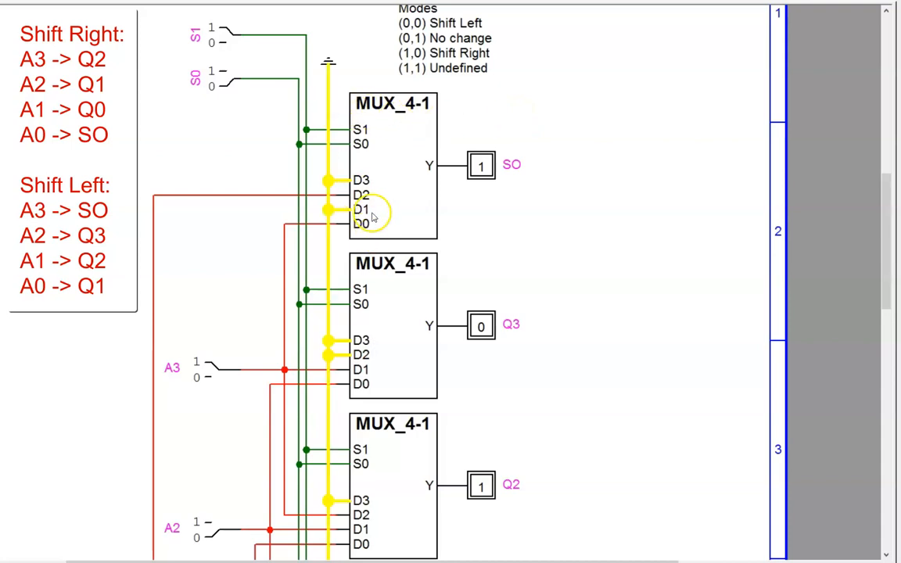